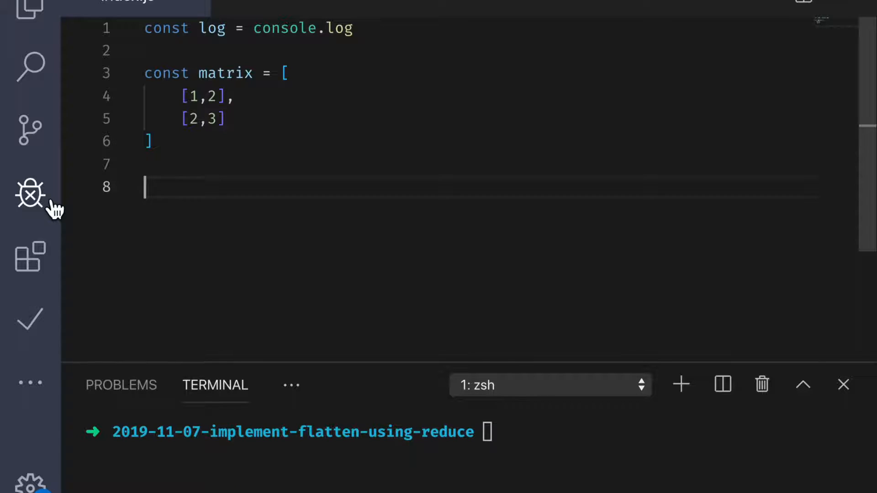
Write const flatten = arr => arr.reduce() below the matrix array
{"action": "type", "text": "const flatten ="}
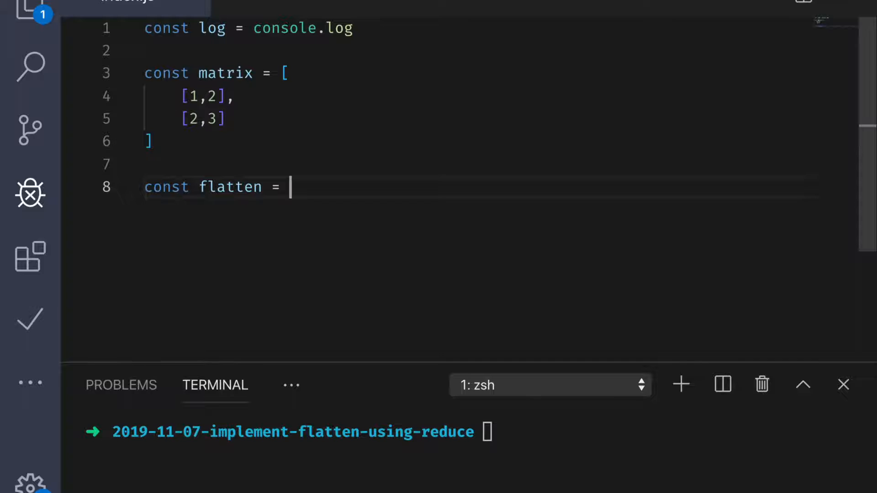
{"action": "type", "text": "arr => arr.reduce()"}
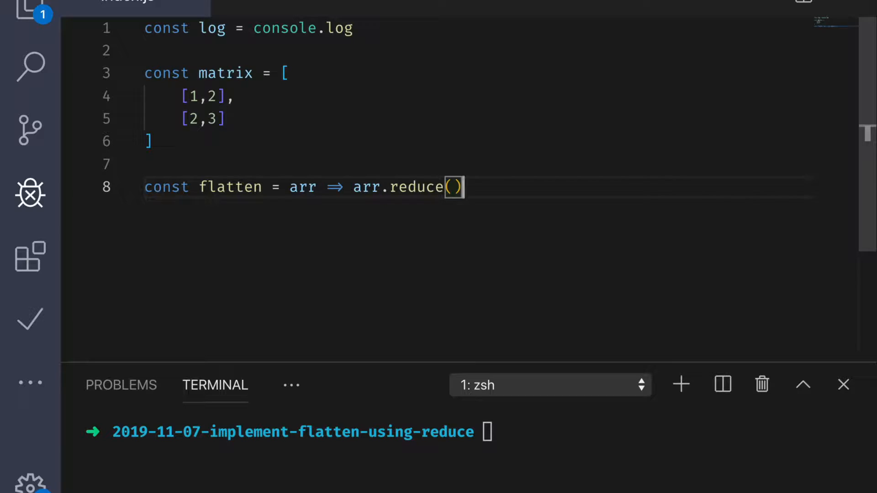
Write const concat = (arrOne, arrTwo) => arrOne.concat(arrTwo) above flatten
{"action": "type", "text": "const concat"}
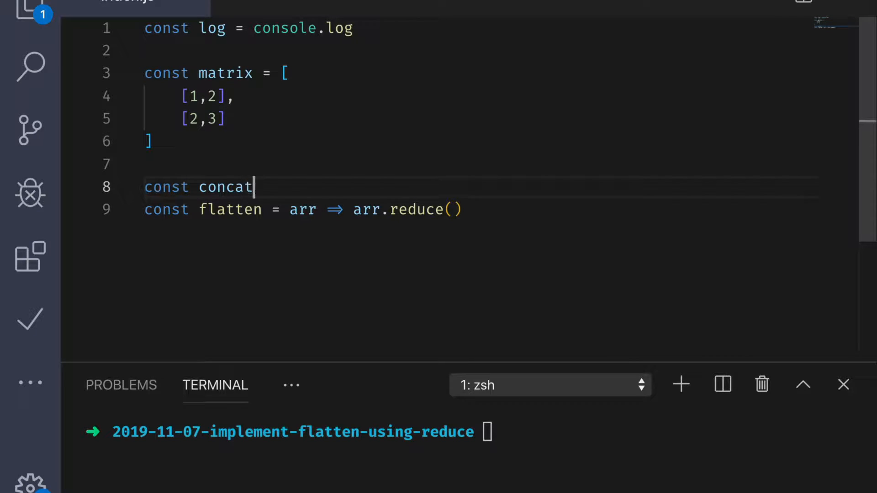
{"action": "type", "text": "= (arr0)"}
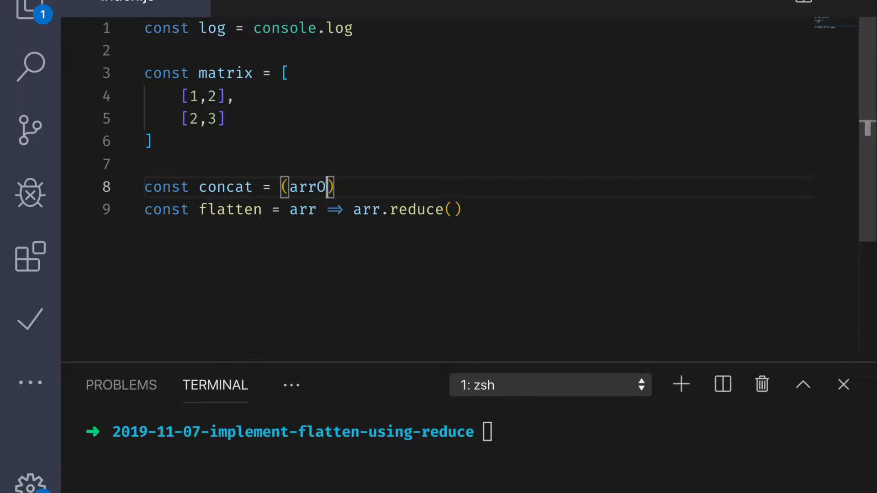
{"action": "type", "text": "ne, arrTwo"}
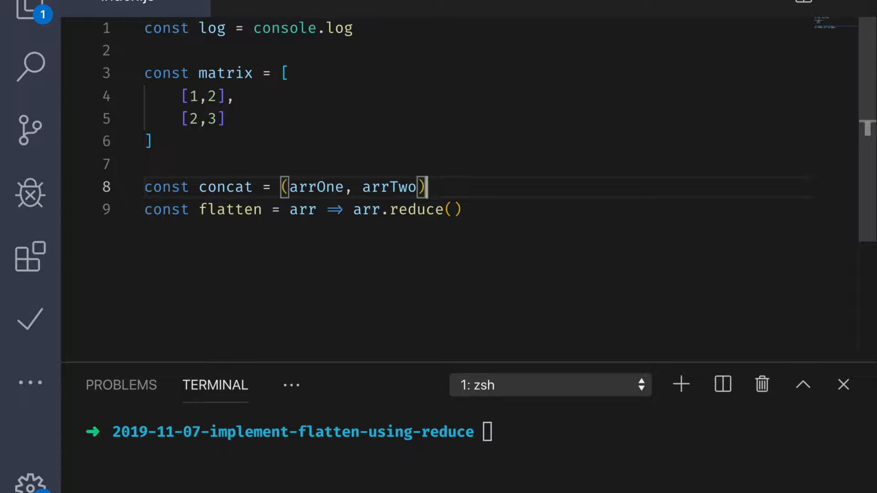
{"action": "type", "text": "=> arrOne.concat(arrTwo"}
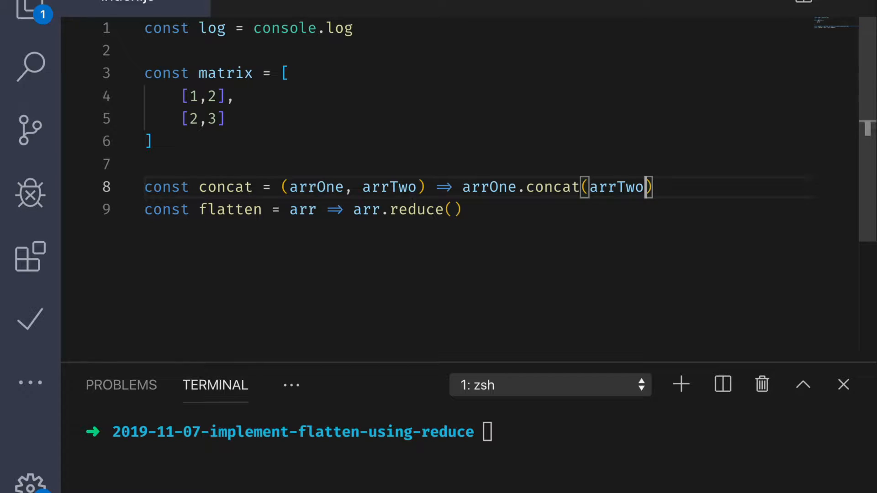
Fill reduce with concat and an empty array [] as the initial value
{"action": "type", "text": "con"}
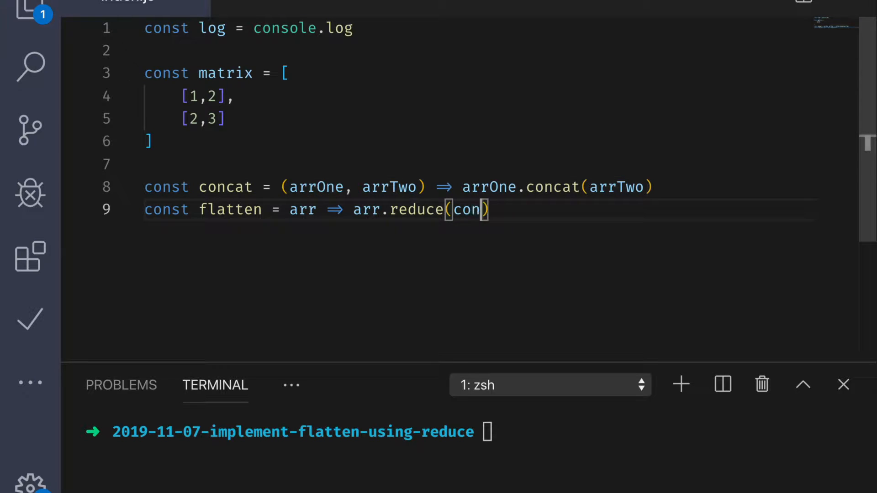
{"action": "type", "text": "at,"}
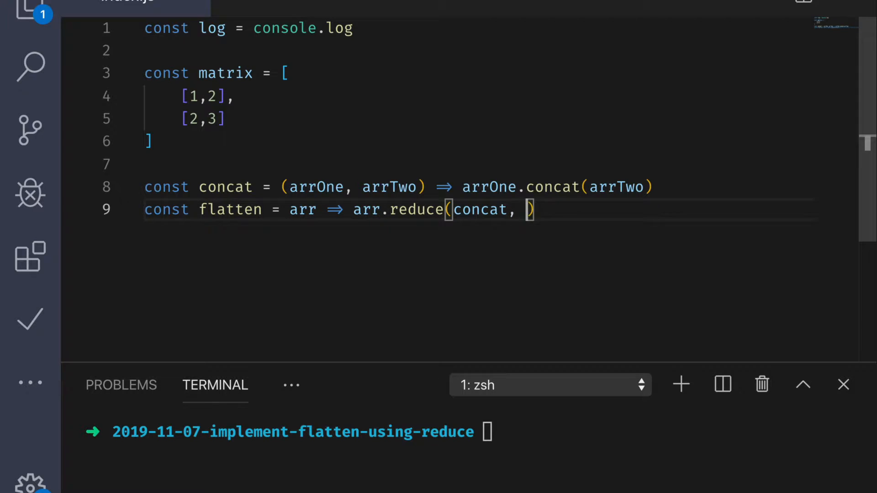
{"action": "type", "text": "[]"}
{"action": "type", "text": "log(flatten(matrix"}
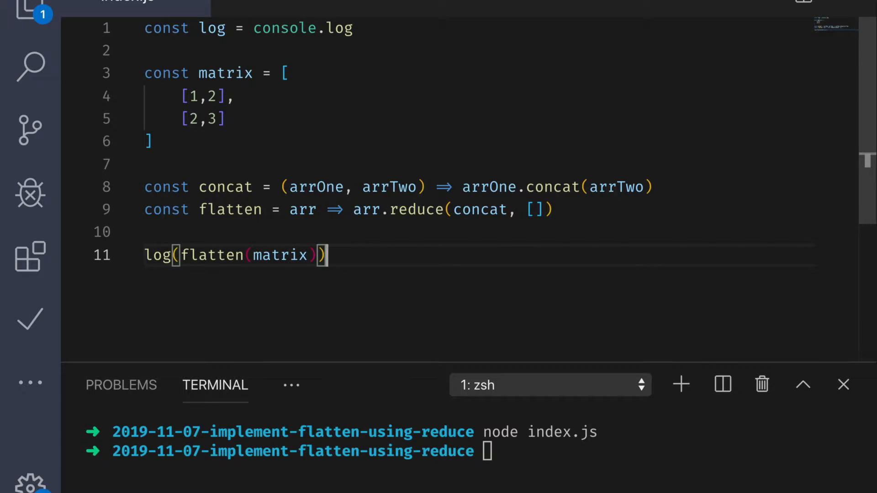
Run node index.js so the terminal prints [ 1, 2, 2, 3 ]
{"action": "type", "text": "node inde"}
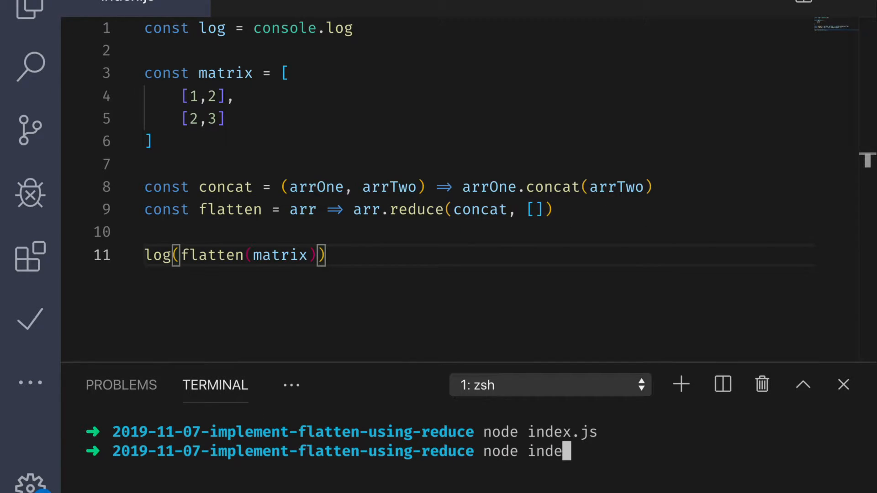
{"action": "key", "text": "Return"}
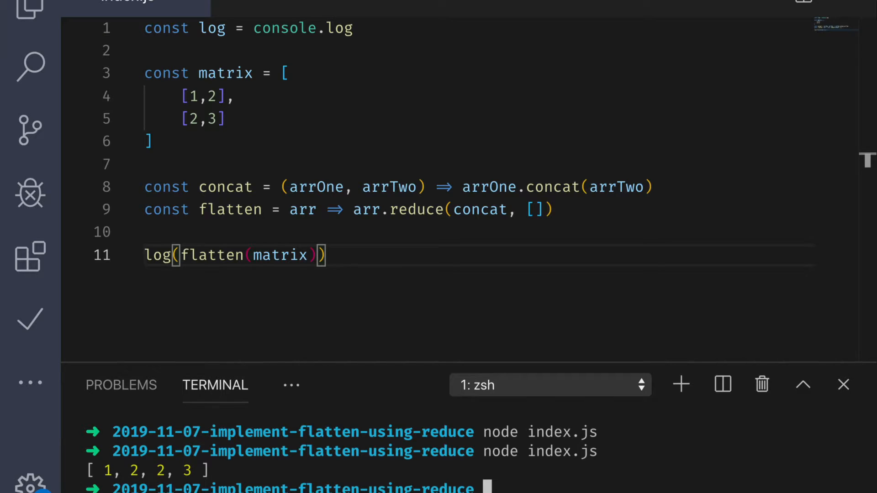
{"action": "mouse_move", "coordinate": [408, 252]}
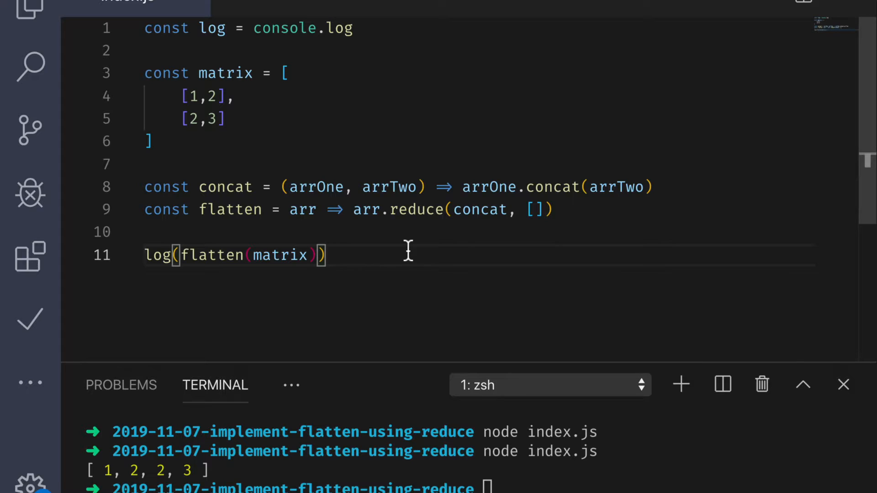
{"action": "mouse_move", "coordinate": [453, 210]}
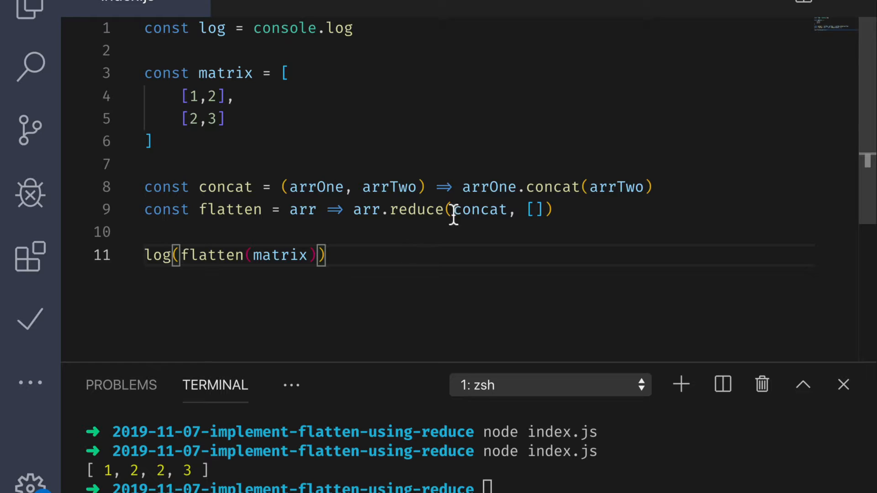
Insert a blank line between the concat and flatten definitions
{"action": "key", "text": "Enter"}
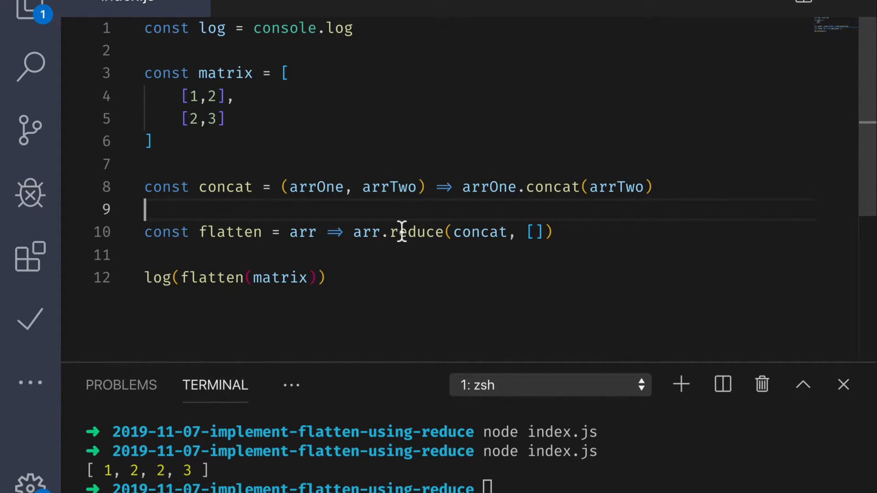
{"action": "mouse_move", "coordinate": [369, 248]}
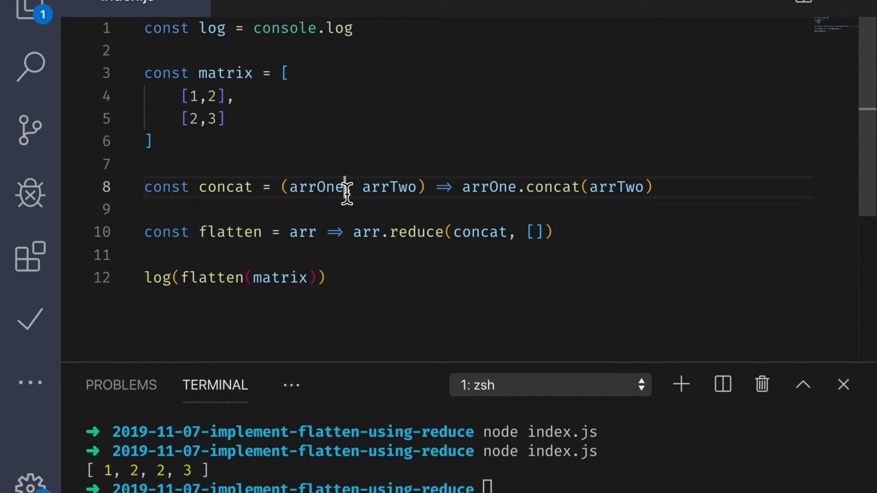
Rename concat's parameters to acc and val so it returns acc.concat(val)
{"action": "double_click", "coordinate": [317, 187]}
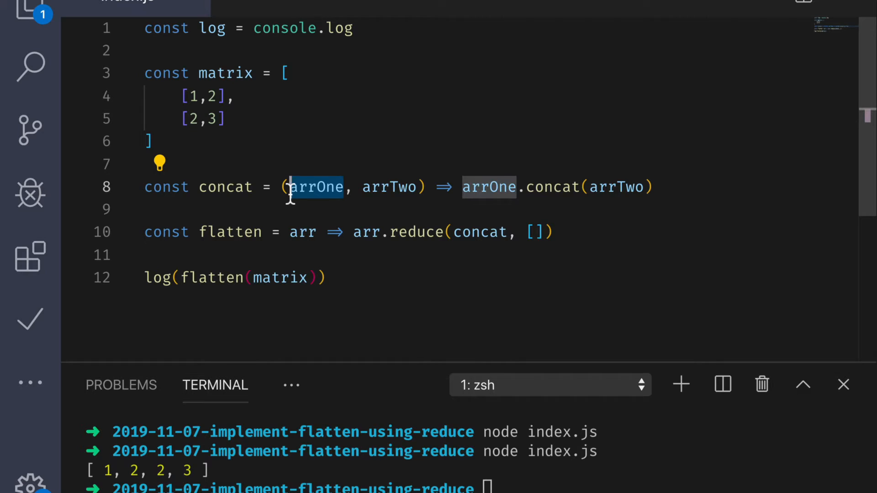
{"action": "type", "text": "acc"}
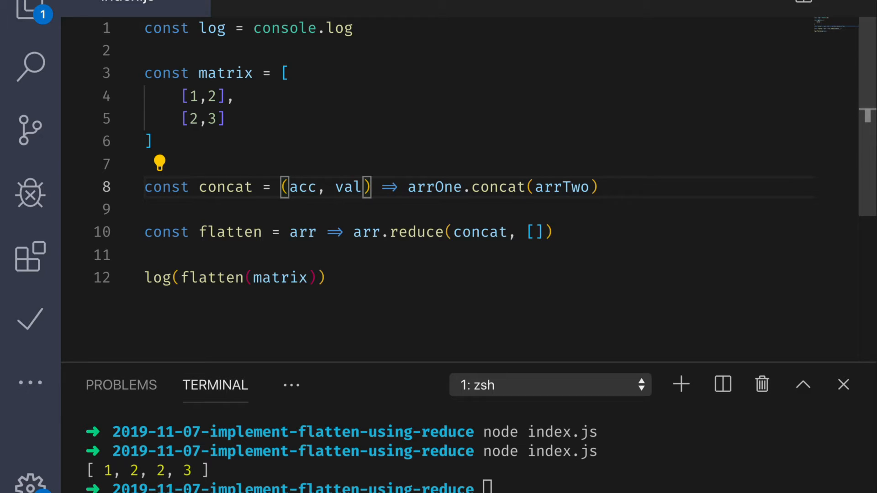
{"action": "type", "text": "a"}
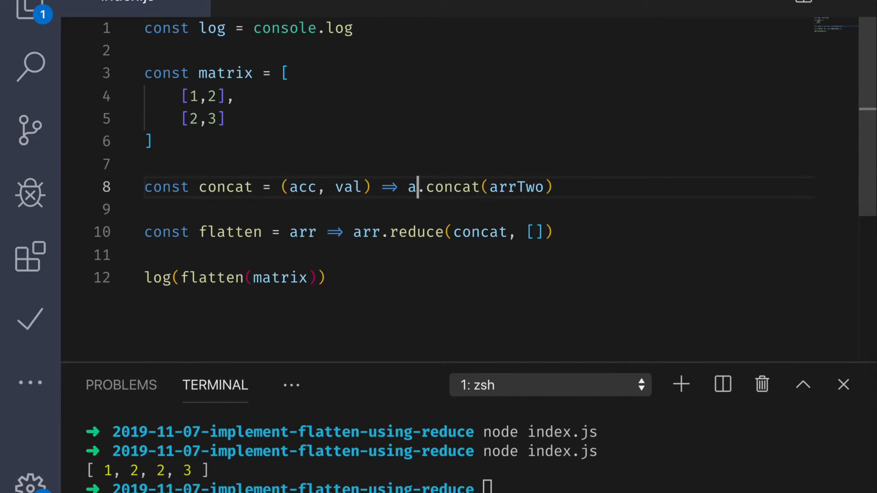
{"action": "type", "text": "cc"}
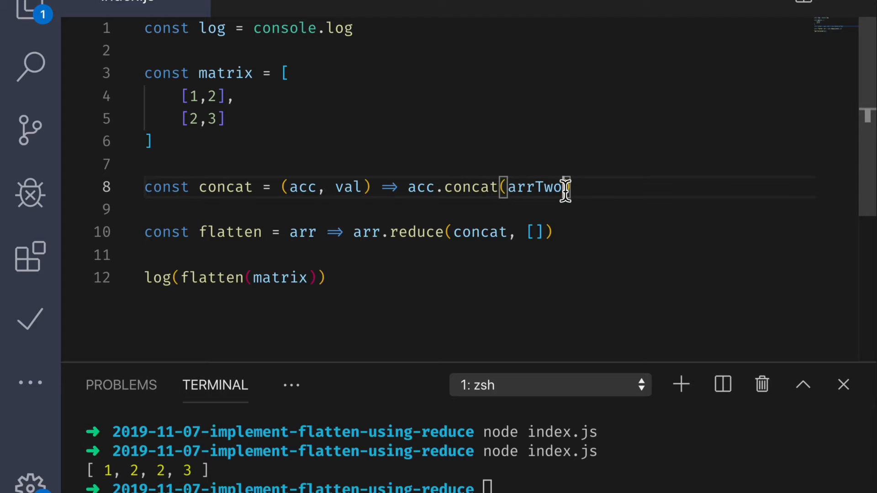
{"action": "type", "text": "val"}
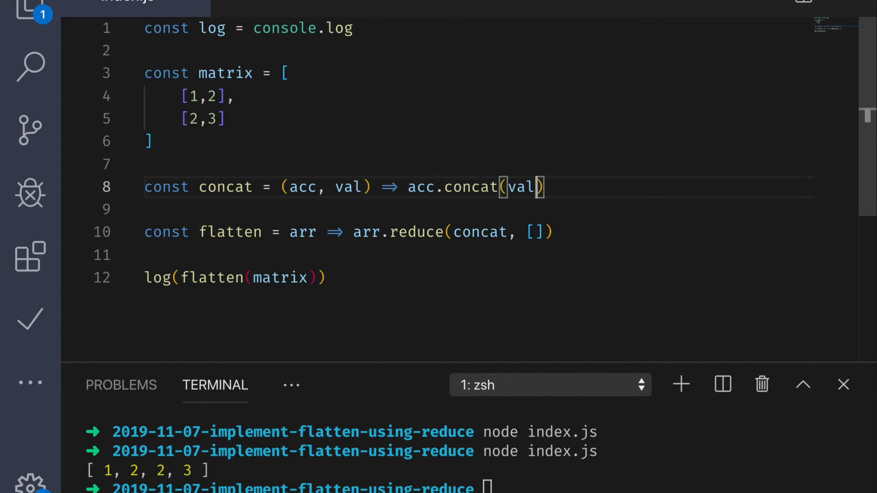
{"action": "mouse_move", "coordinate": [285, 198]}
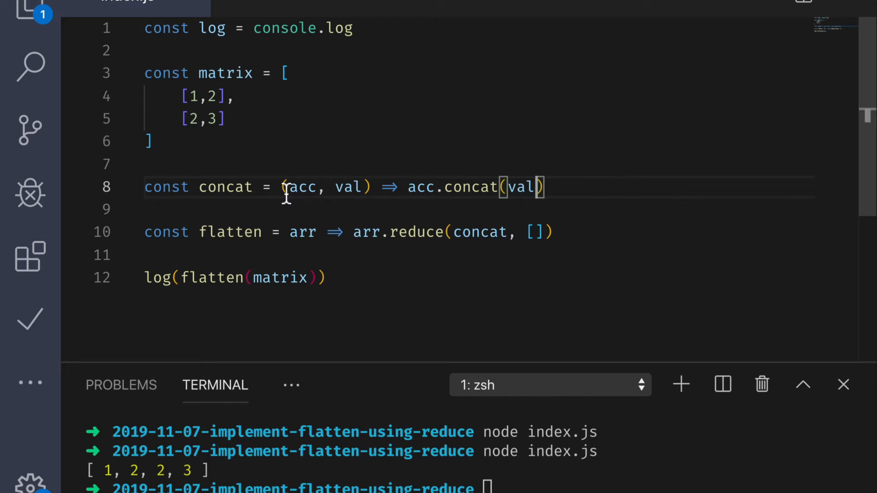